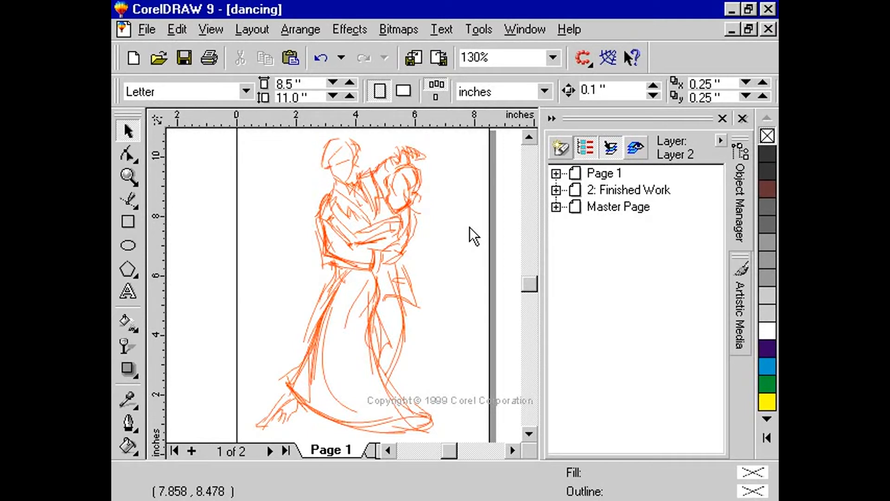
mouse_move(579, 172)
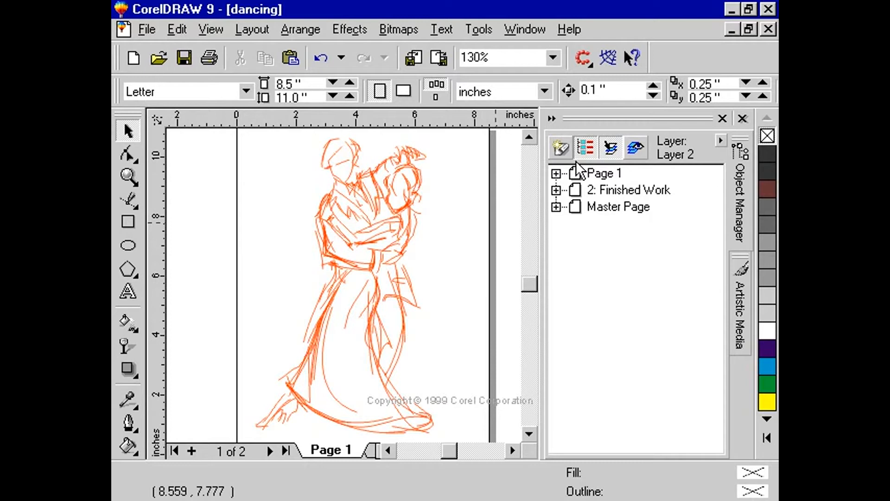
mouse_move(574, 165)
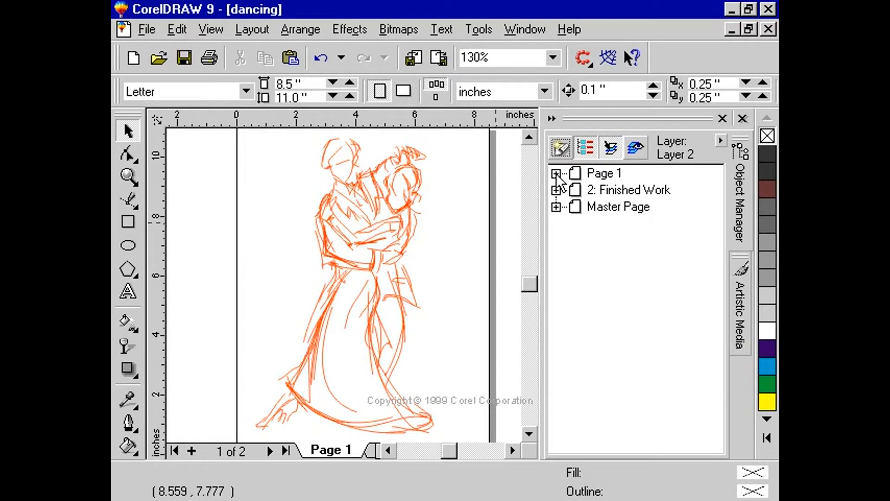
Step: Expand Page 1 in Object Manager and rename Layer 2 to 'Brush Stroke'
click(558, 173)
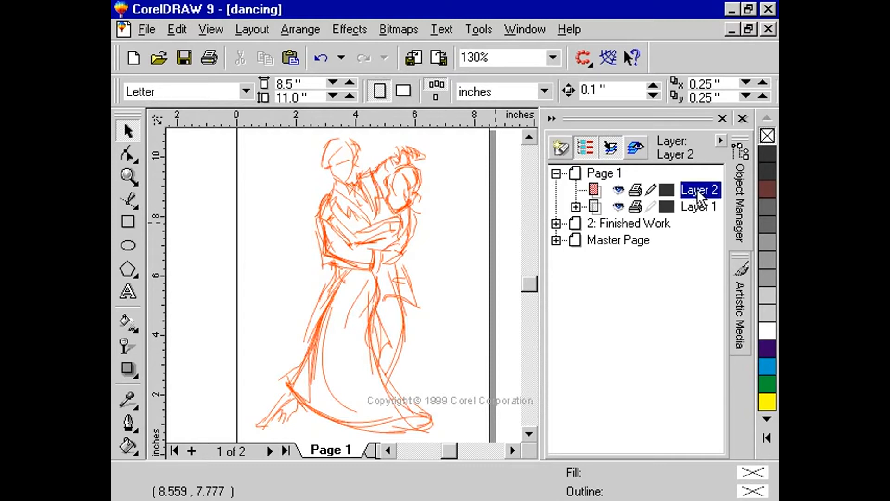
double_click(699, 189)
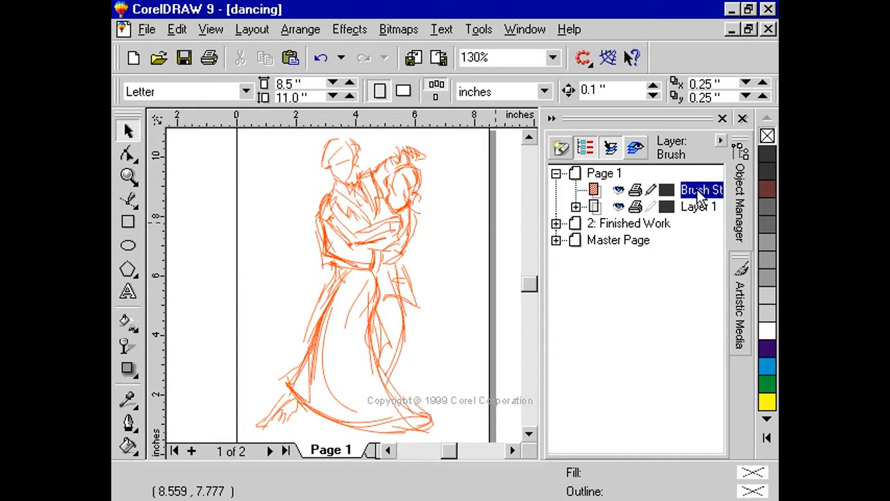
mouse_move(699, 219)
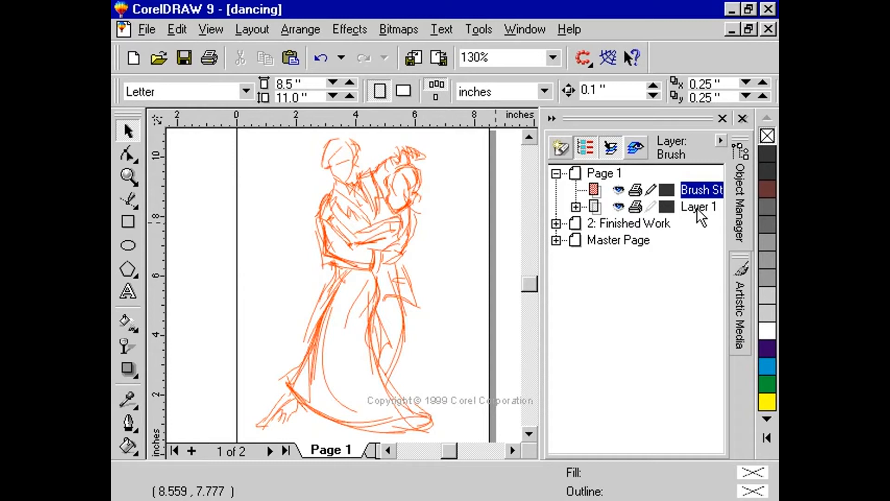
Step: Lock Layer 1 so the orange sketch stays visible and printable but not editable
right_click(698, 206)
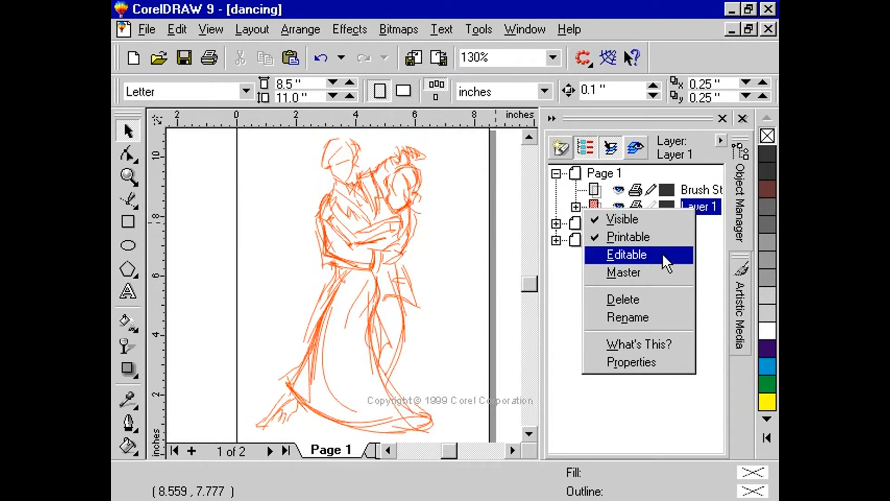
click(625, 254)
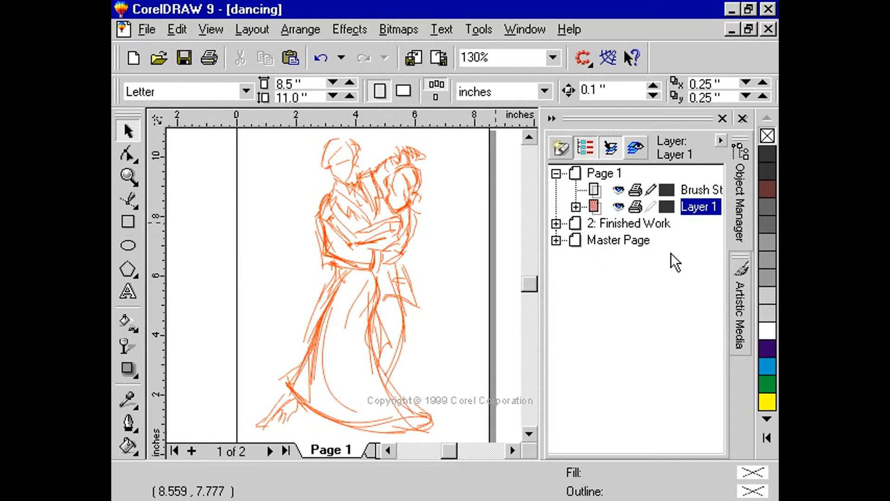
mouse_move(697, 209)
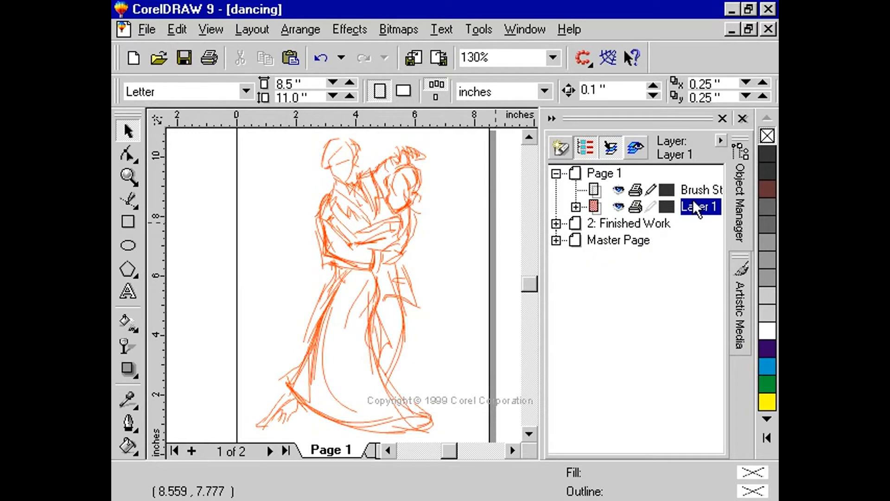
mouse_move(697, 195)
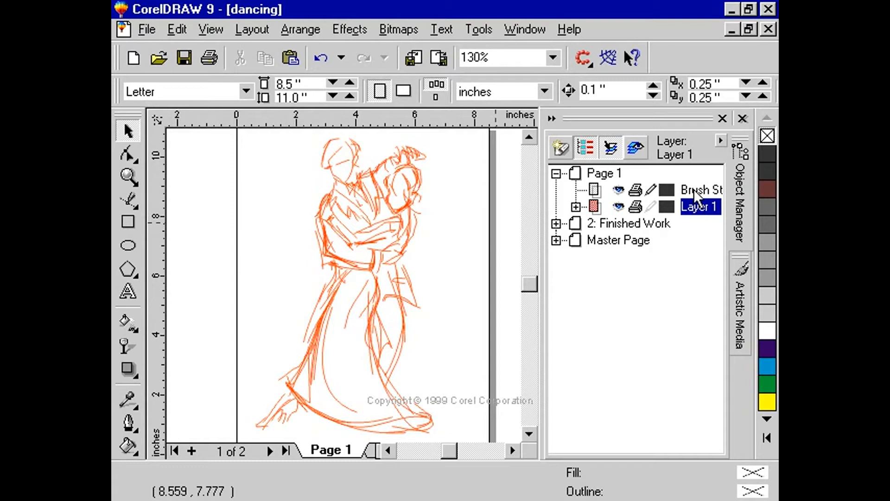
Step: Make Brush Stroke the active layer and set the Bezier outline width to 4.0 pt
click(701, 189)
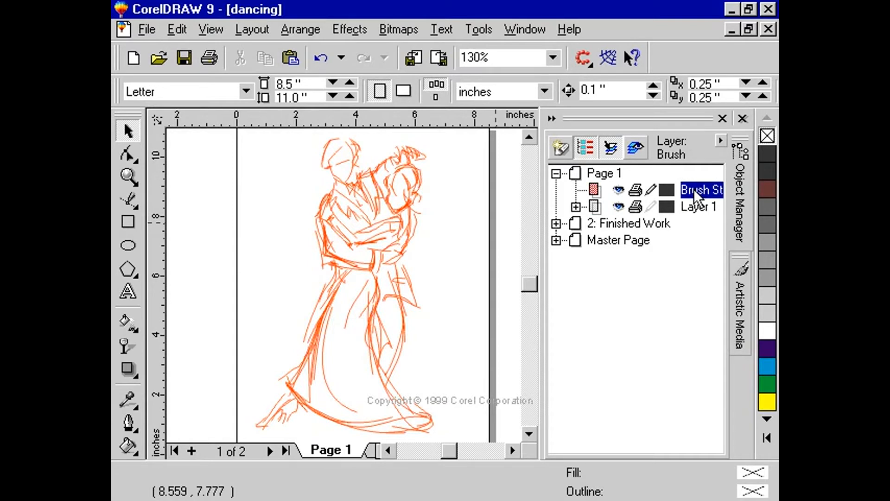
mouse_move(673, 210)
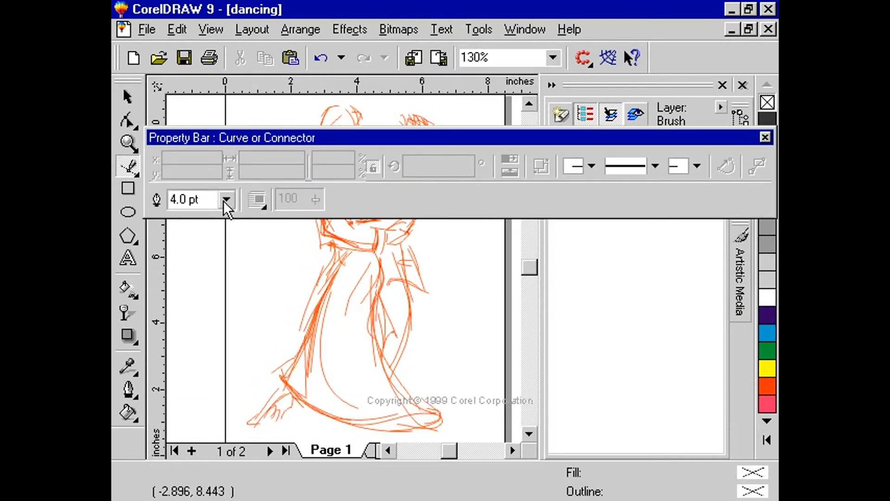
click(226, 198)
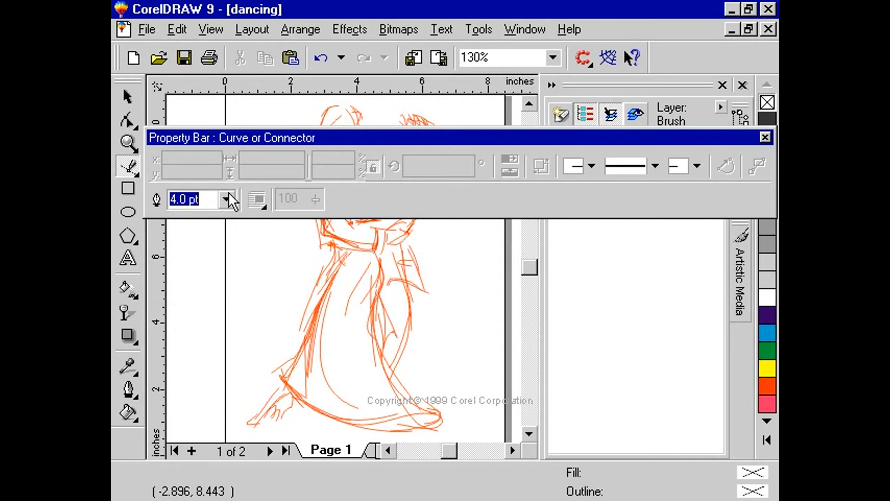
mouse_move(229, 147)
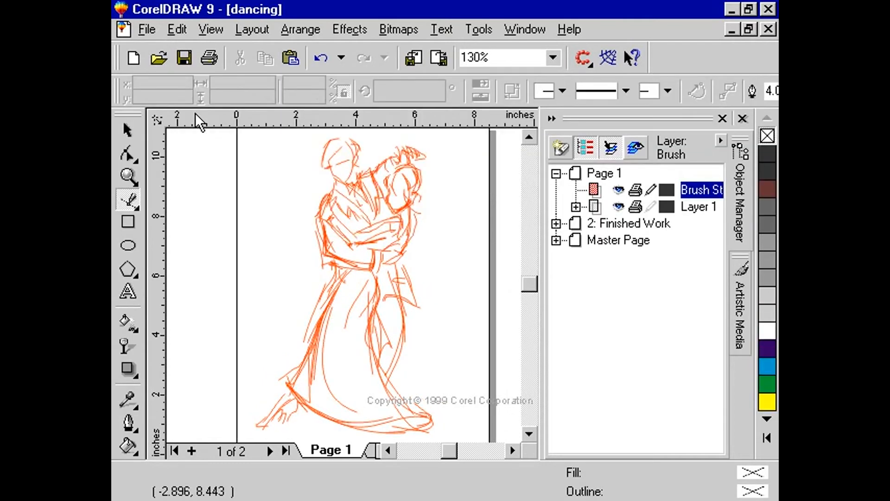
mouse_move(326, 176)
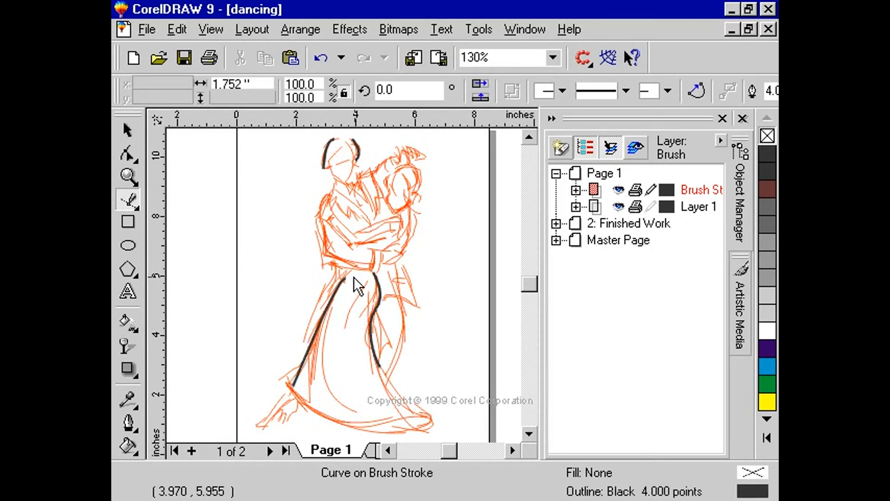
Step: Deselect the black 4-point curves traced over the head and dress edges
click(407, 292)
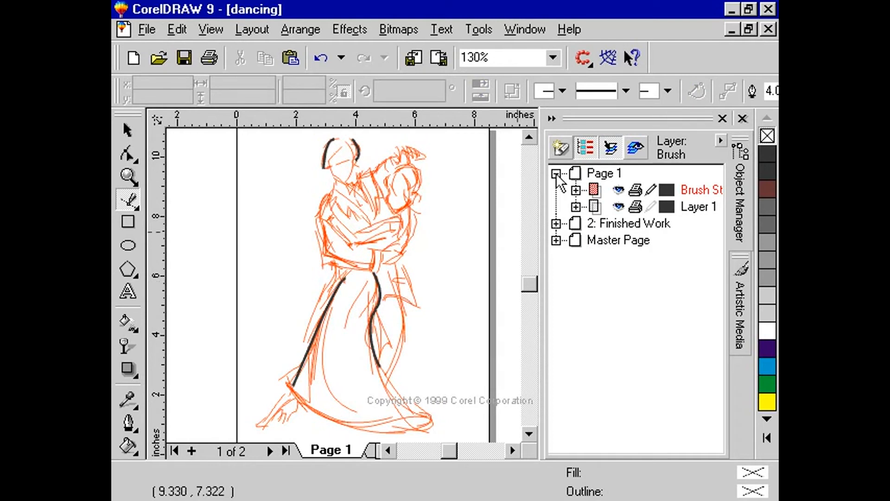
Step: Collapse Page 1's layer list and switch to page 2, the Finished Work page
click(524, 29)
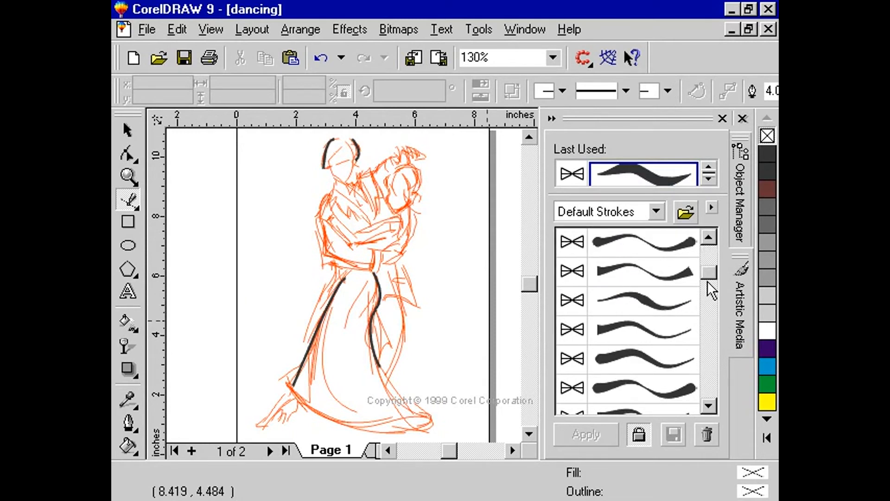
scroll(down, 3)
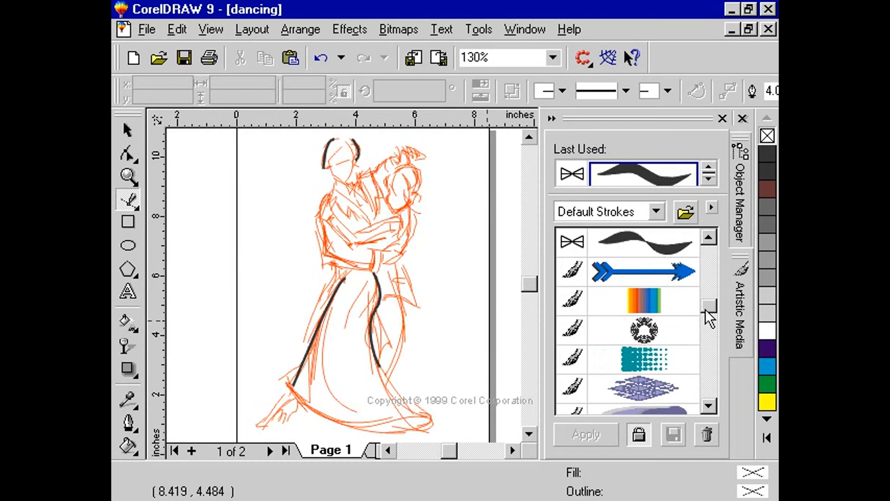
scroll(down, 3)
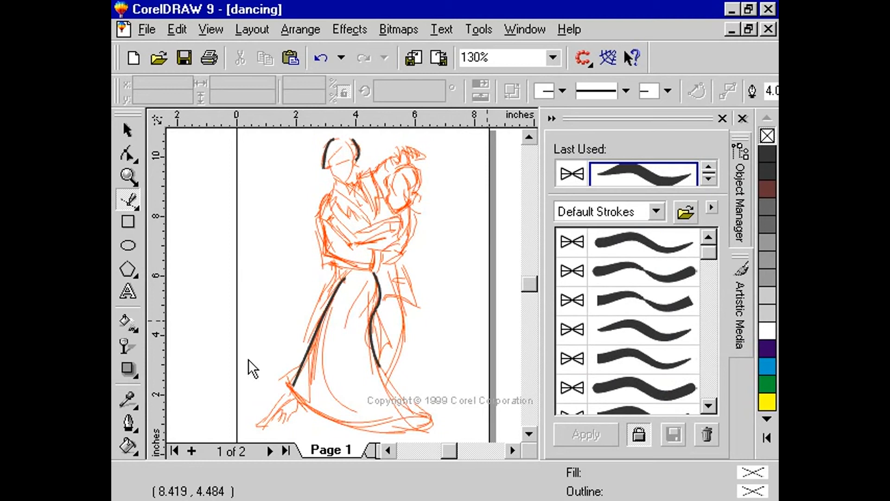
click(269, 452)
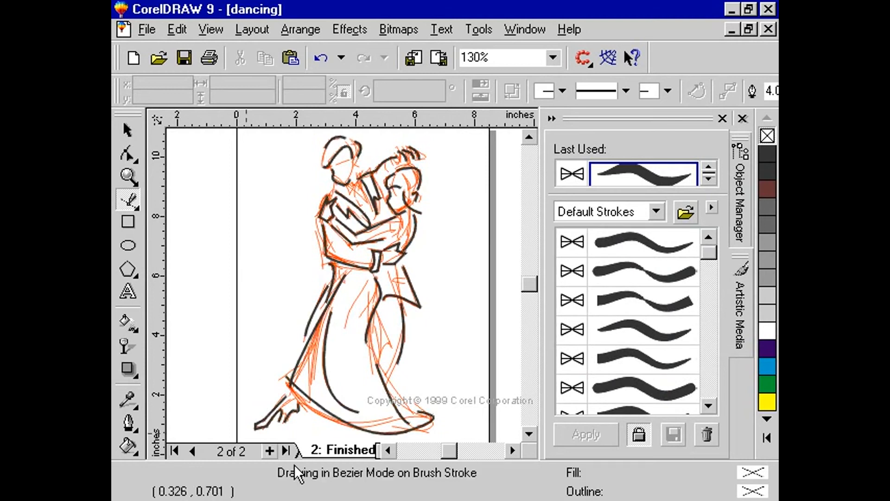
mouse_move(679, 318)
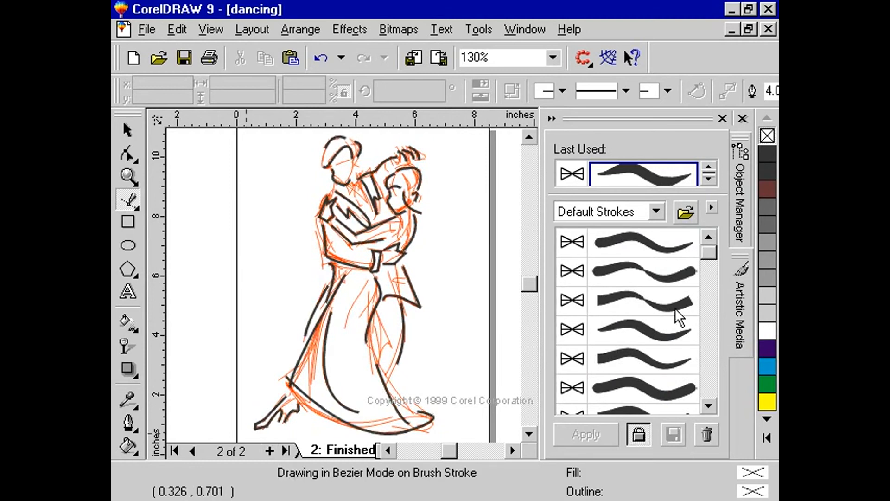
Step: Expand 2: Finished Work in Object Manager and hide Layer 1 with the orange sketch
click(739, 204)
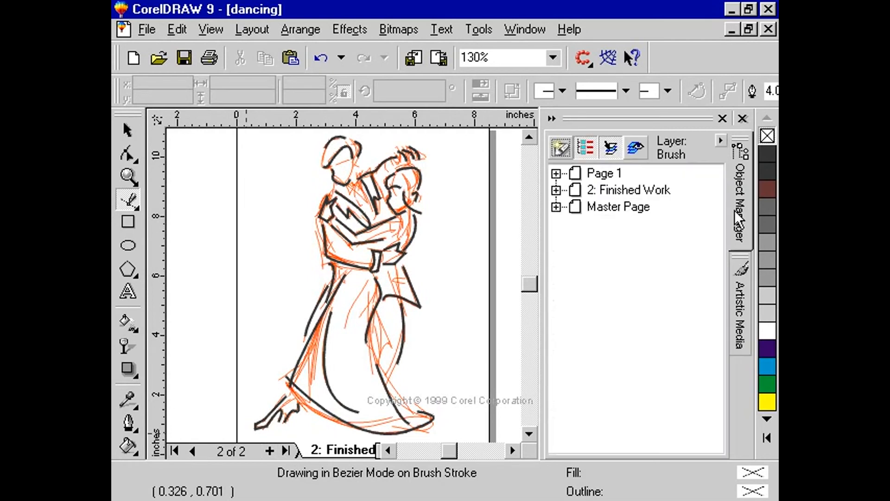
click(556, 189)
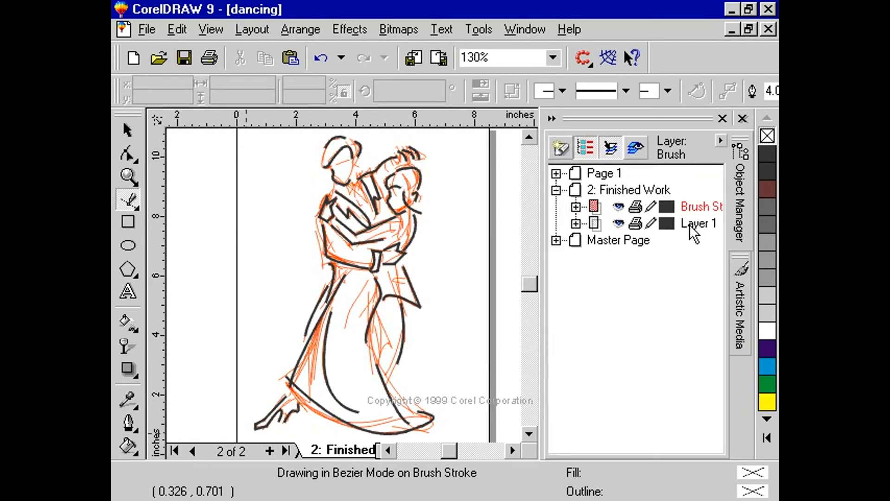
right_click(699, 223)
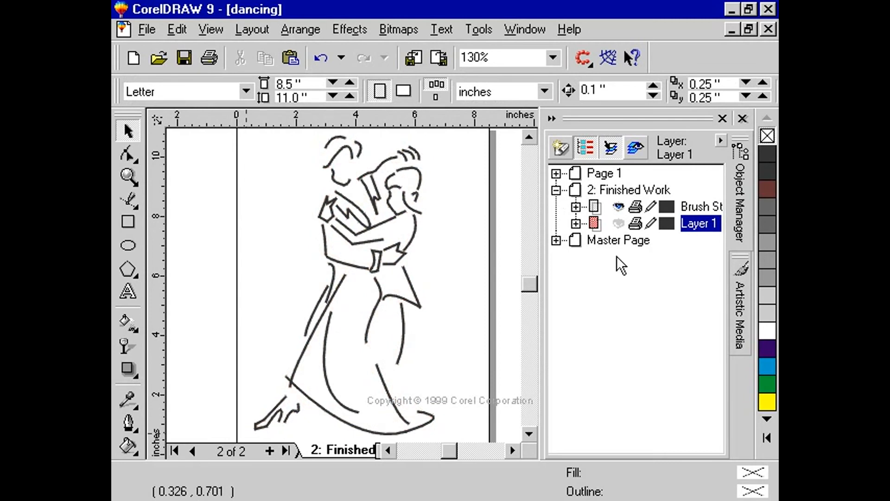
mouse_move(697, 214)
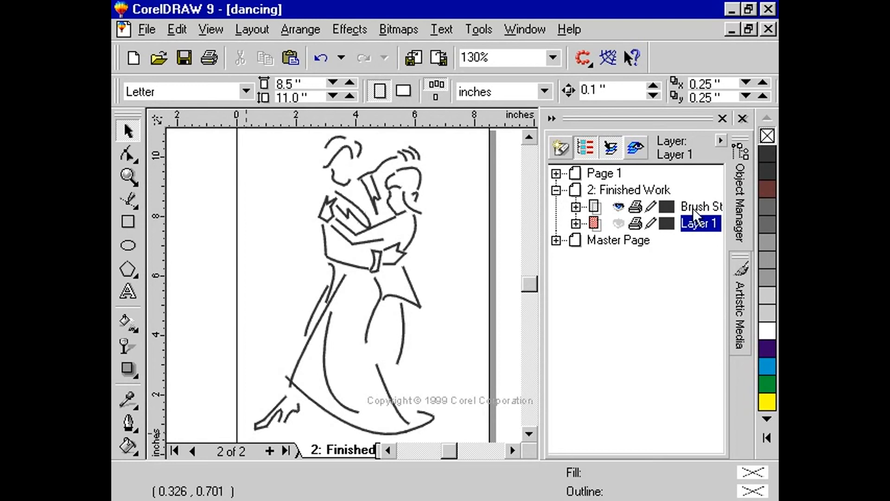
Step: Activate Brush Stroke and expand its Group of 33 Objects to list the curves
click(701, 206)
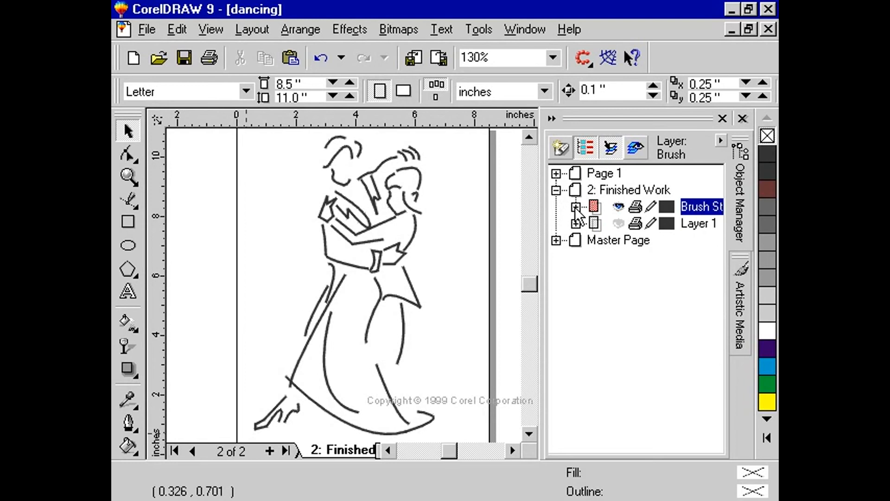
click(576, 206)
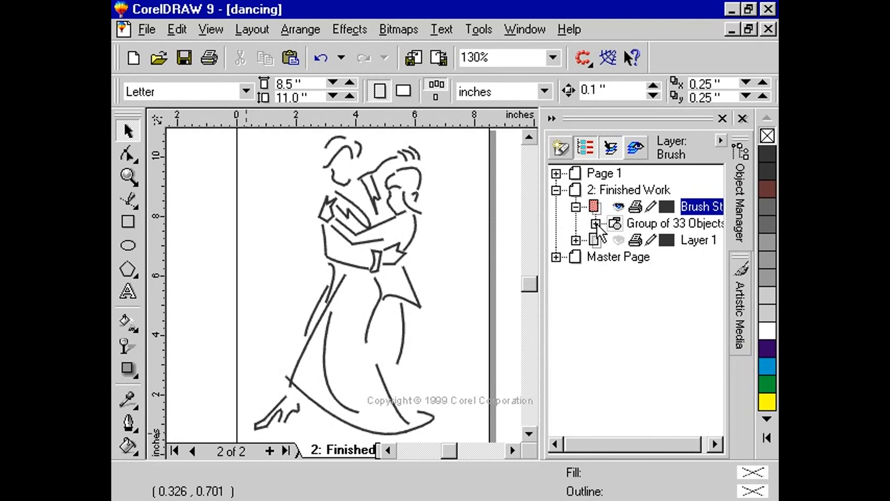
click(595, 223)
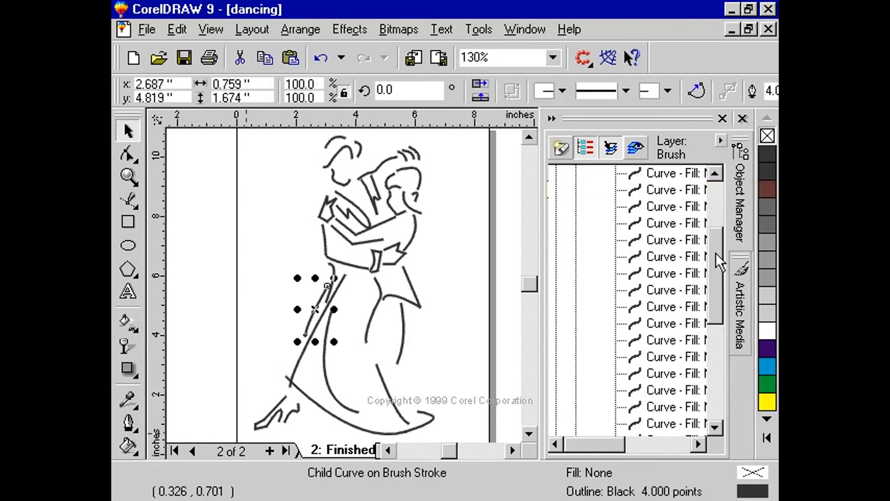
mouse_move(673, 404)
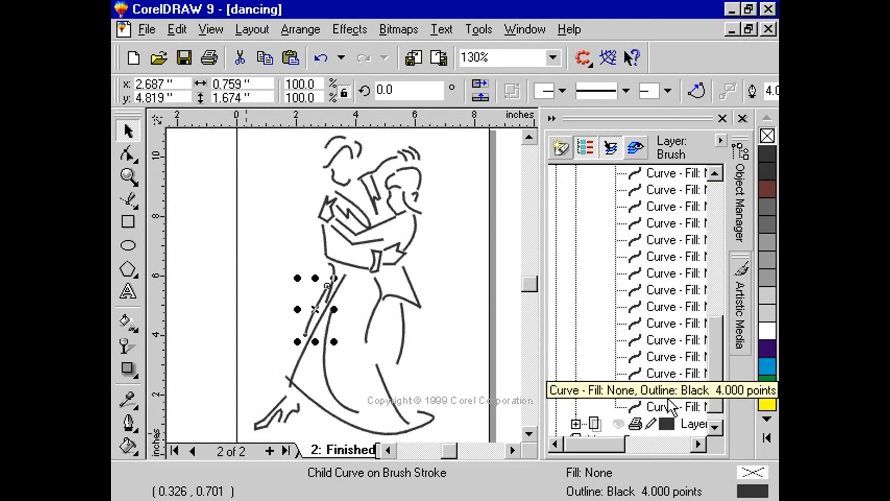
mouse_move(670, 412)
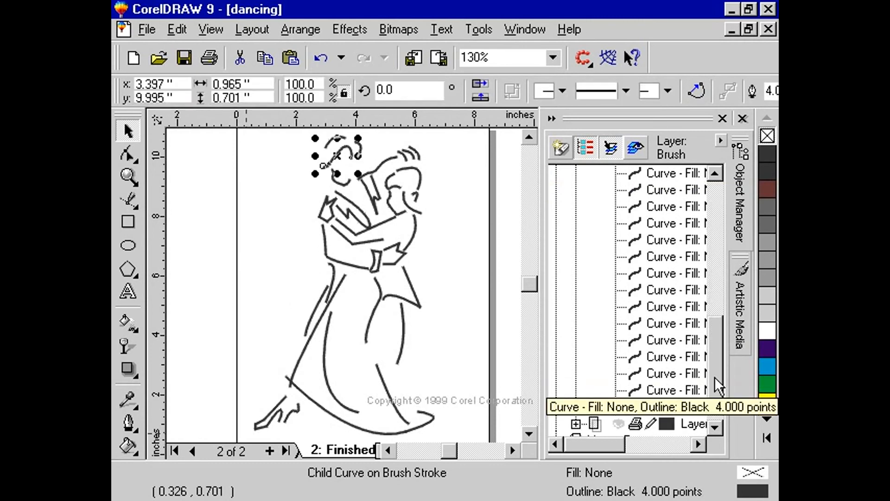
Step: Apply the third Artistic Media brush preset to the head curve, then to the whole group
click(740, 307)
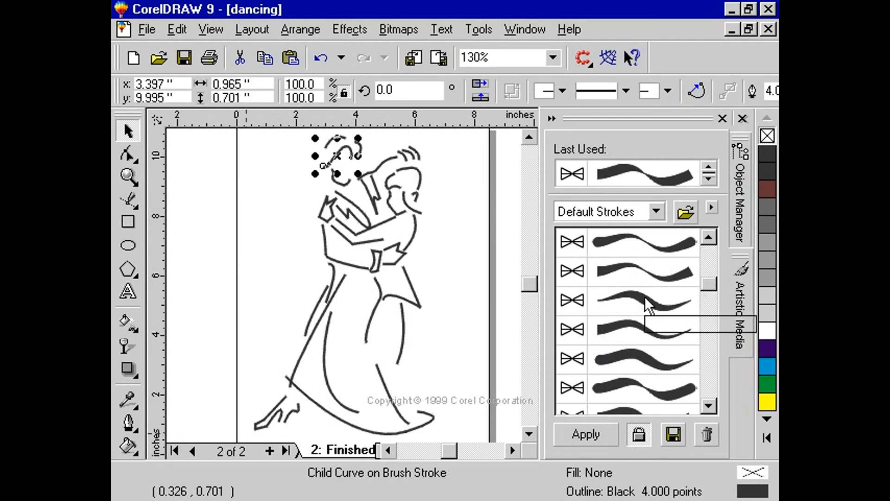
click(644, 300)
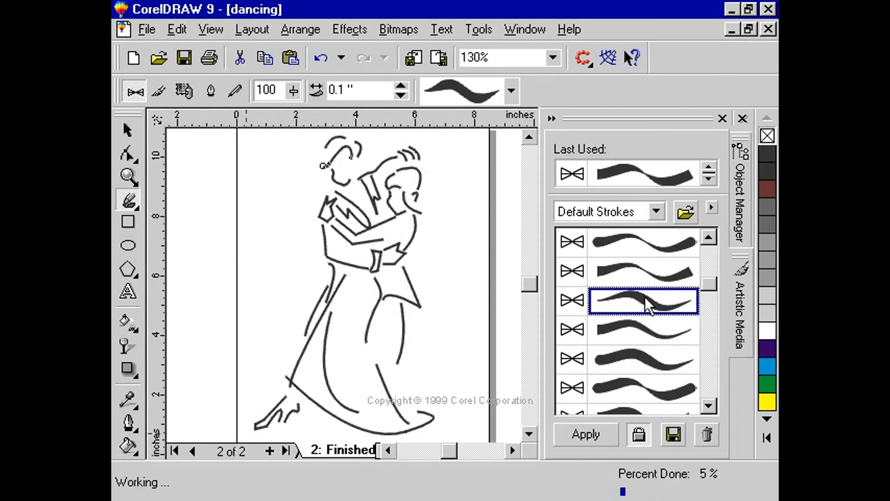
click(585, 434)
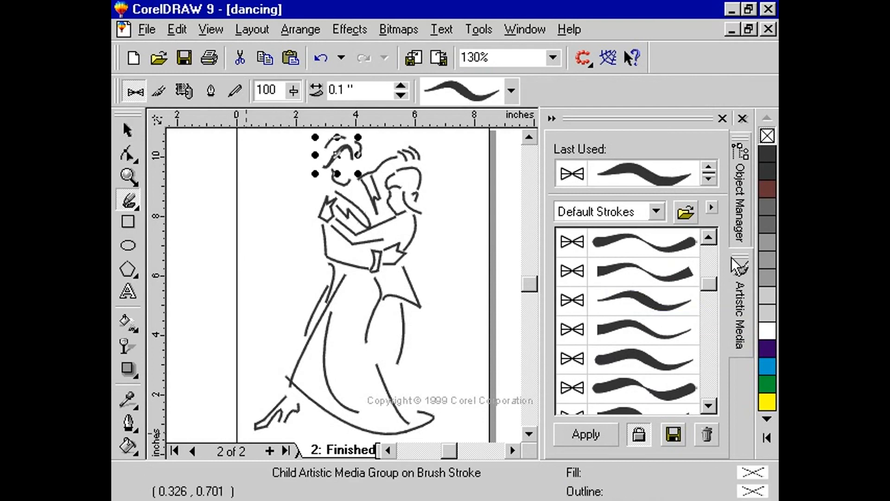
mouse_move(738, 249)
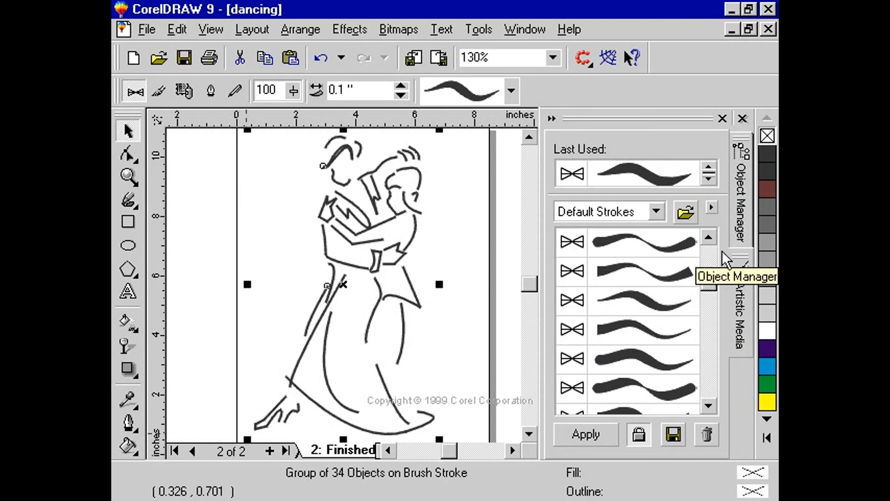
click(643, 299)
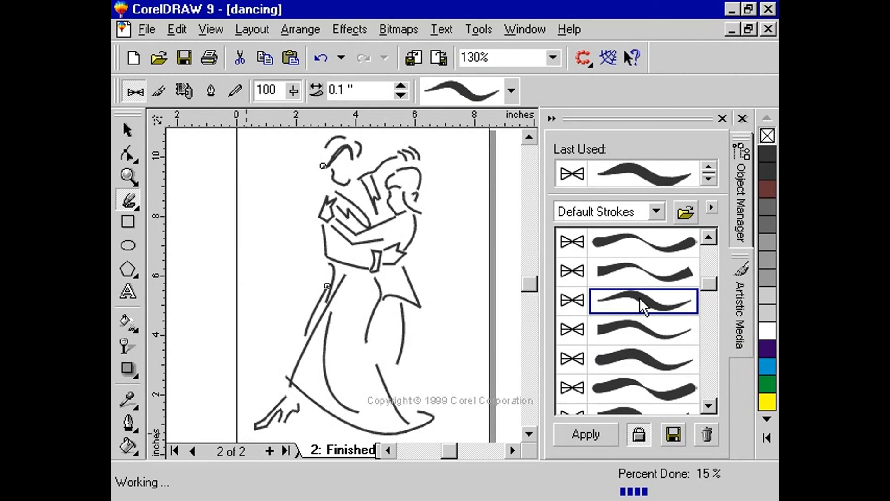